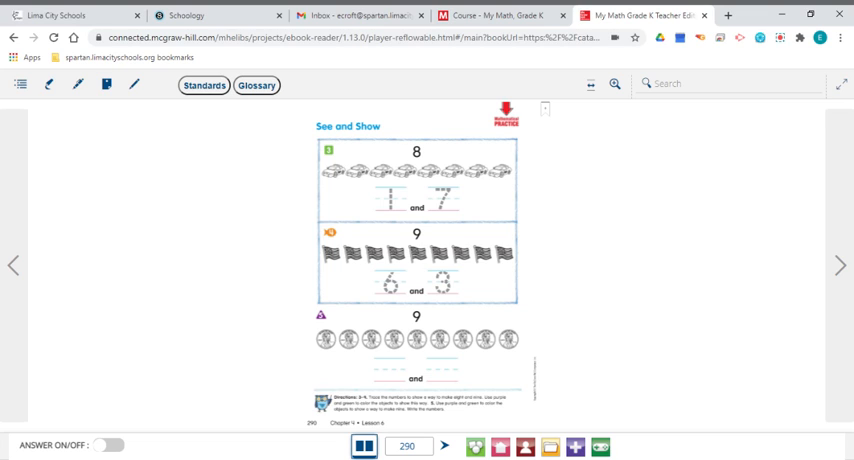
{"action": "mouse_move", "coordinate": [616, 268]}
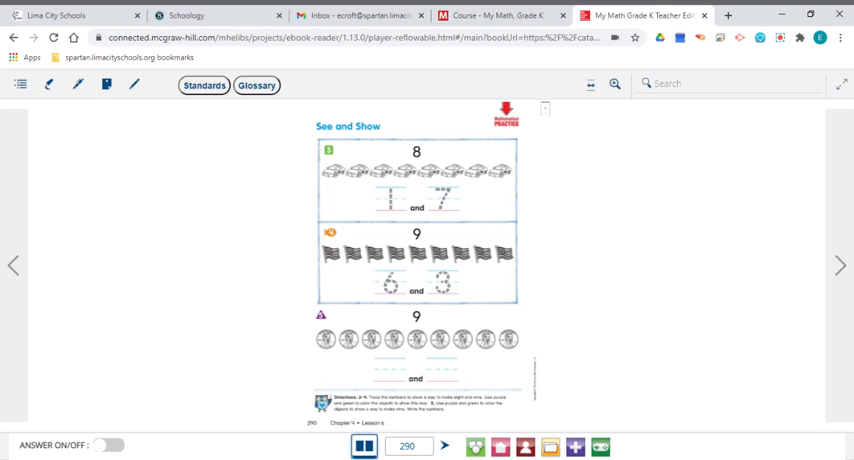
{"action": "mouse_move", "coordinate": [424, 166]}
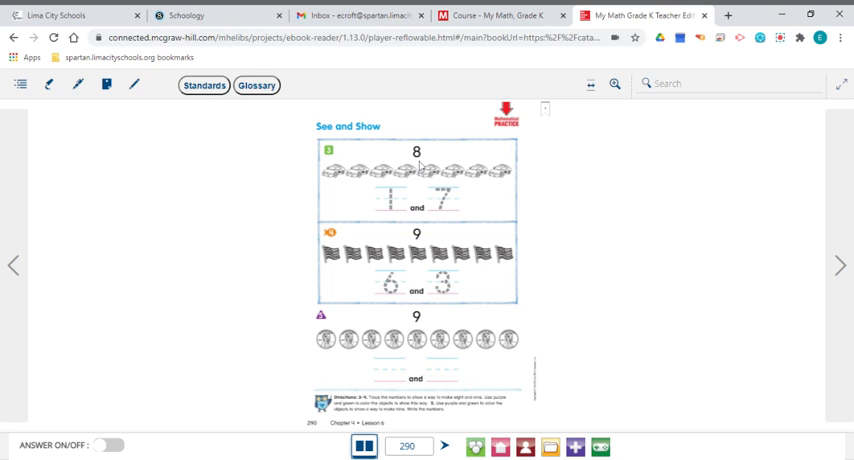
{"action": "mouse_move", "coordinate": [314, 116]}
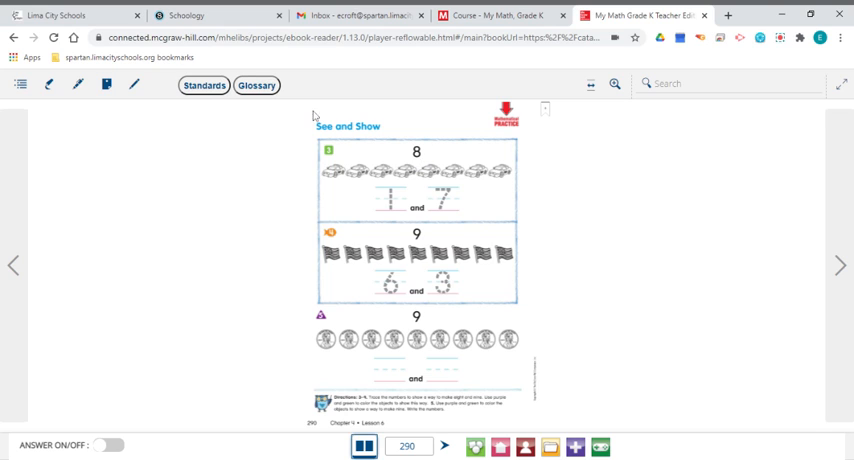
Colour one car green and the rest blue on page 290, then trace 1 and 7 in the blanks
{"action": "left_click", "coordinate": [48, 84]}
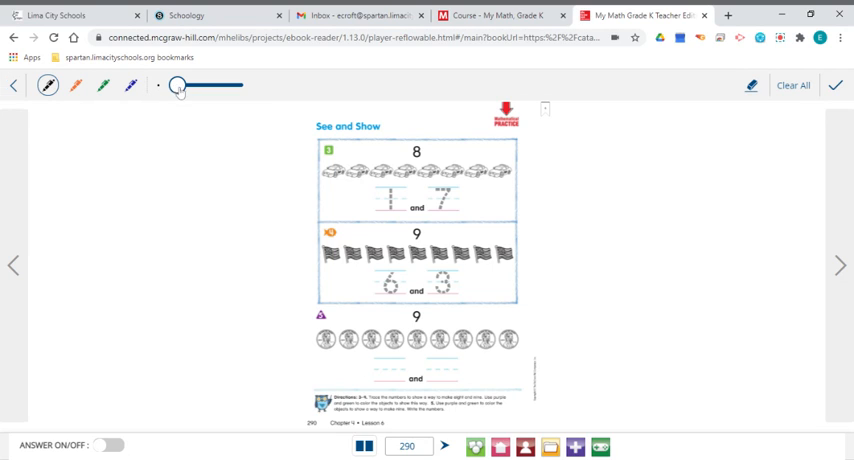
{"action": "left_click_drag", "start_coordinate": [178, 84], "coordinate": [204, 84]}
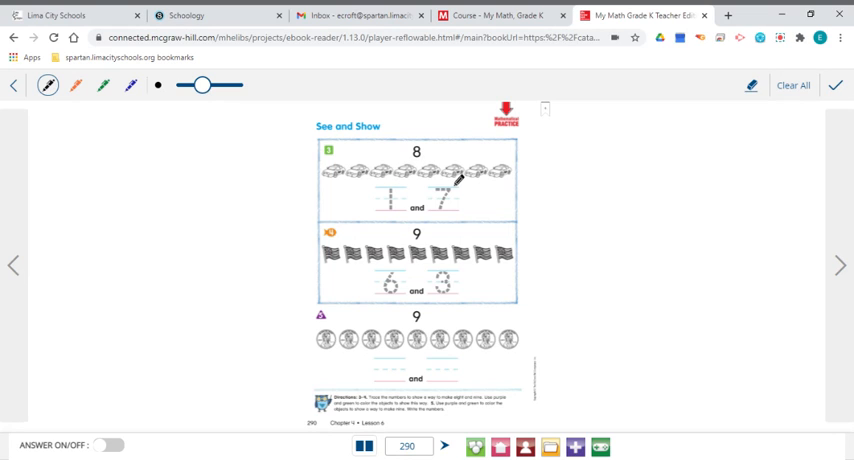
{"action": "left_click", "coordinate": [104, 84]}
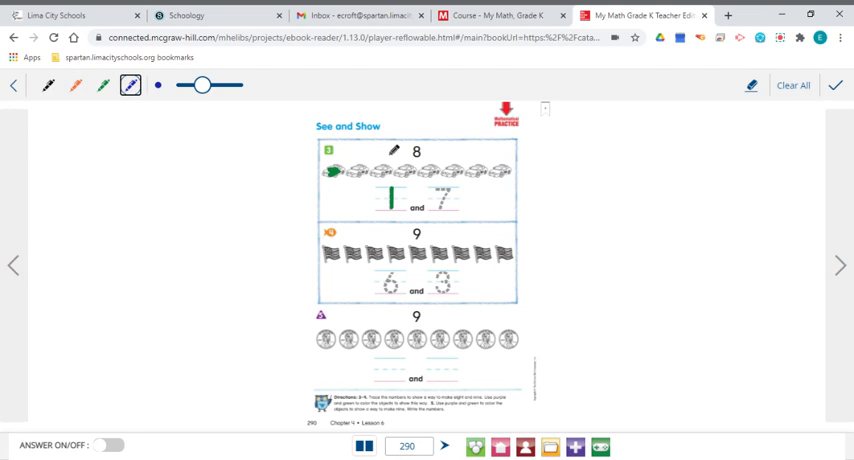
{"action": "left_click_drag", "start_coordinate": [344, 172], "coordinate": [380, 170]}
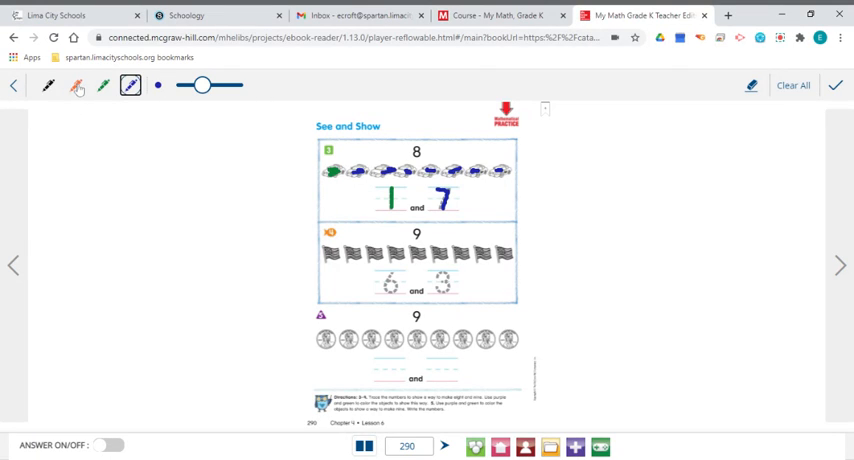
Colour six flags orange with 6 traced, then three flags blue with 3 written
{"action": "left_click", "coordinate": [76, 84]}
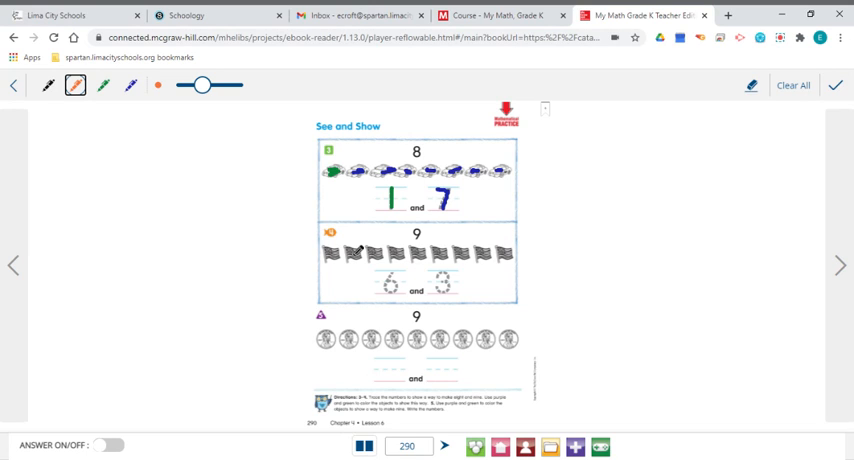
{"action": "left_click", "coordinate": [328, 250]}
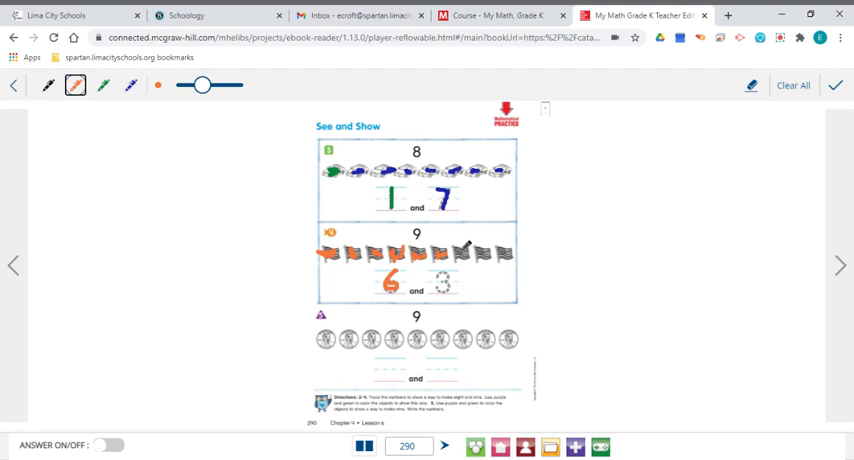
{"action": "left_click", "coordinate": [132, 84]}
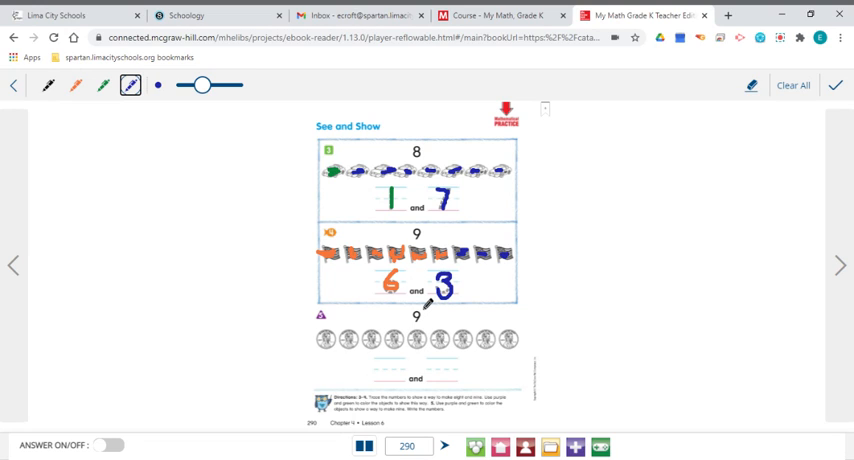
{"action": "mouse_move", "coordinate": [58, 124]}
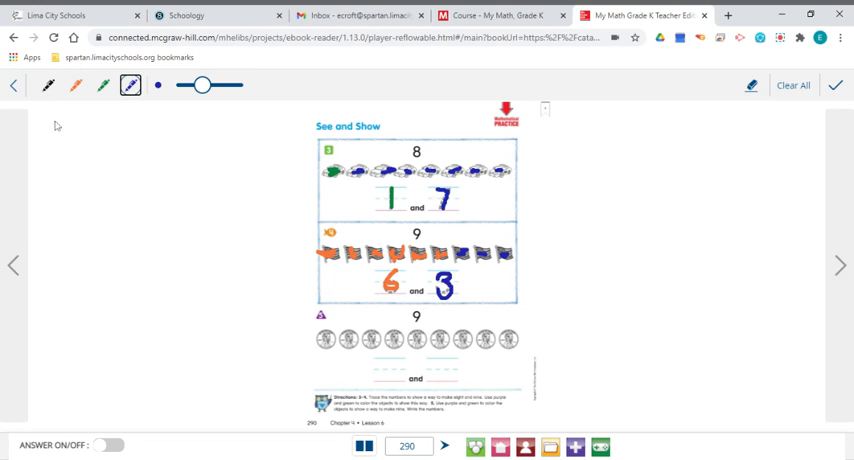
Colour some coins green, write 5 in green below them, and colour the remaining coins another colour
{"action": "left_click", "coordinate": [104, 84]}
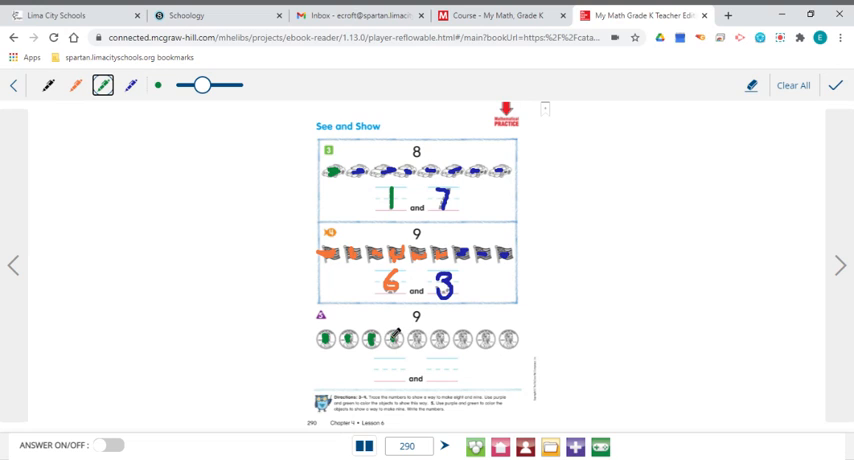
{"action": "left_click", "coordinate": [410, 340]}
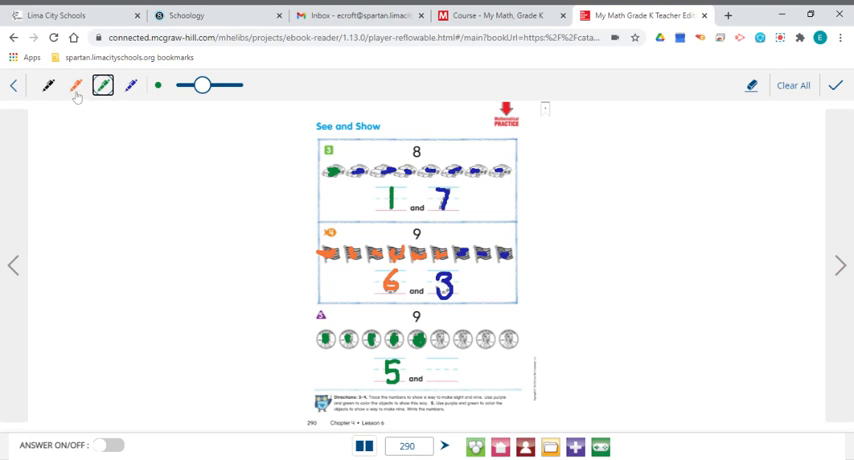
{"action": "left_click", "coordinate": [76, 84]}
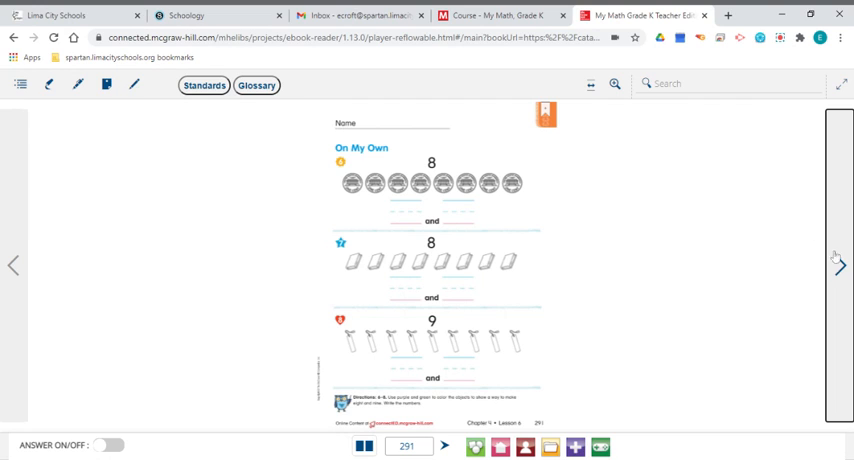
{"action": "mouse_move", "coordinate": [540, 188]}
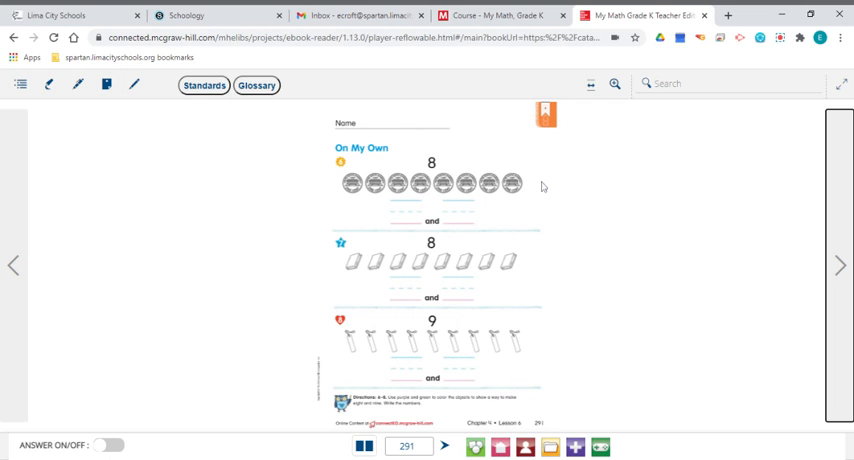
{"action": "mouse_move", "coordinate": [388, 184]}
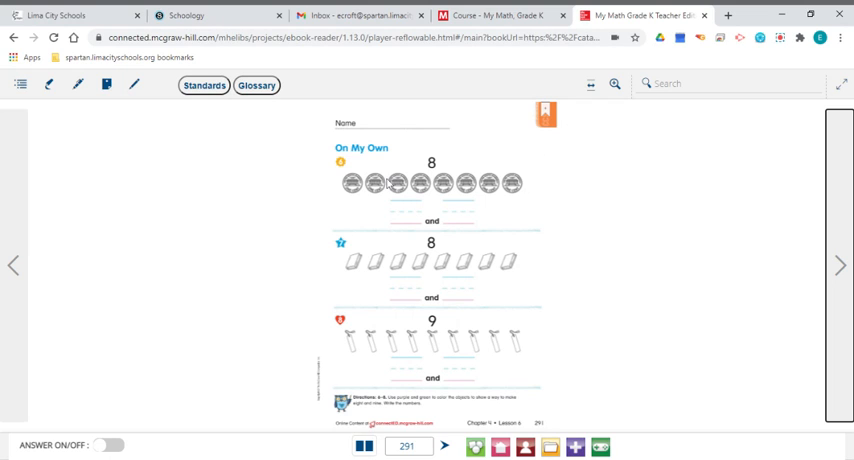
{"action": "mouse_move", "coordinate": [520, 212]}
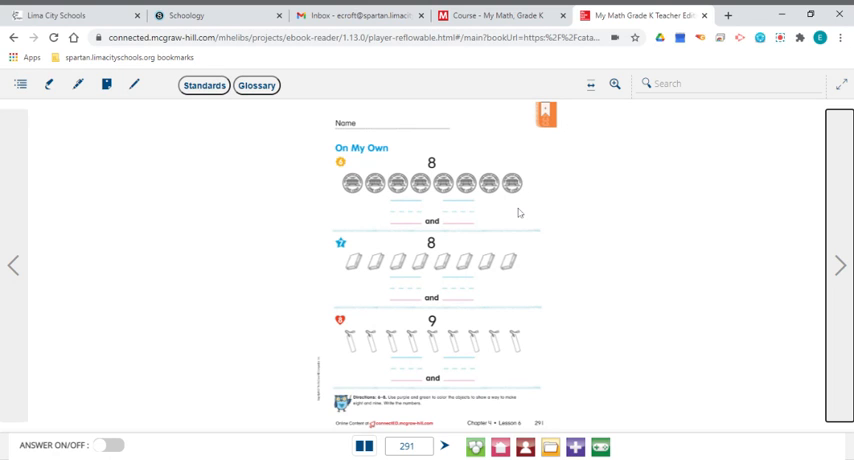
{"action": "mouse_move", "coordinate": [436, 168]}
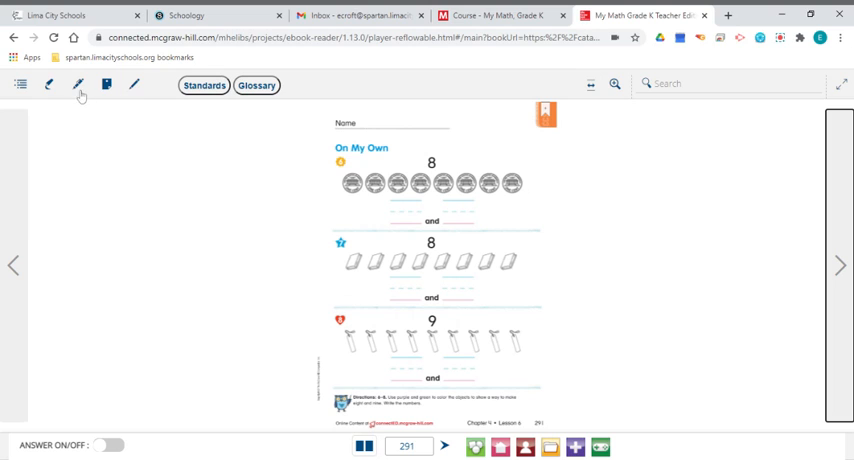
Colour four counters orange and four green on page 291, writing 4 and 4
{"action": "left_click", "coordinate": [76, 84]}
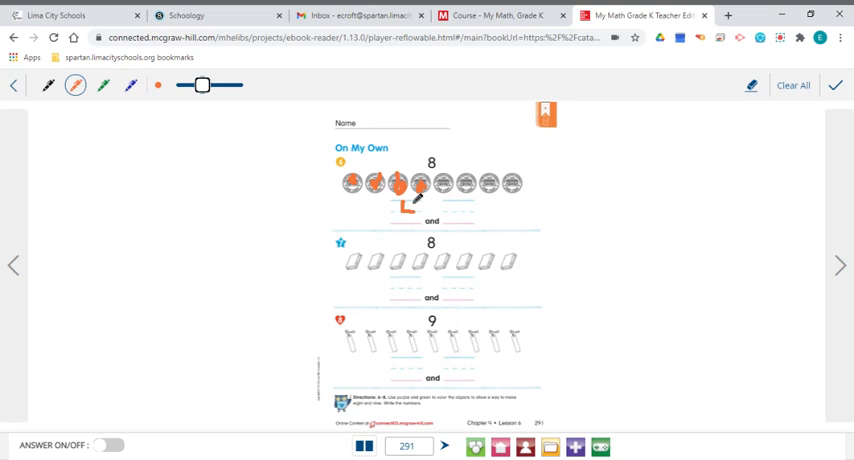
{"action": "left_click_drag", "start_coordinate": [408, 200], "coordinate": [416, 220]}
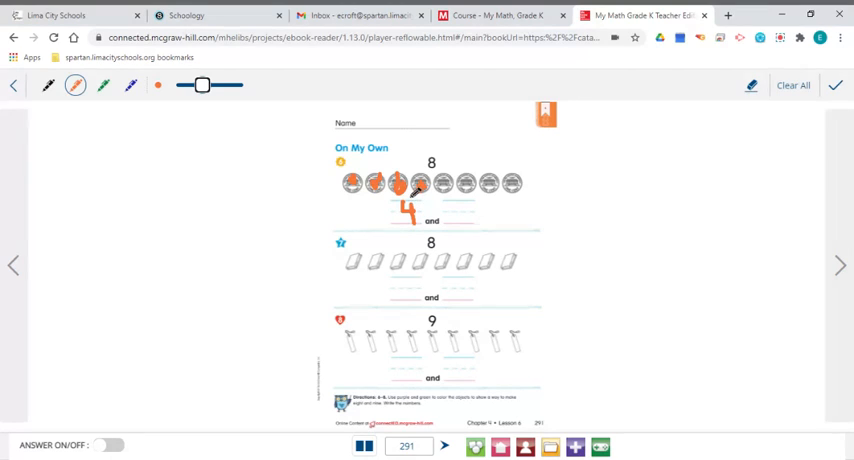
{"action": "left_click", "coordinate": [104, 84]}
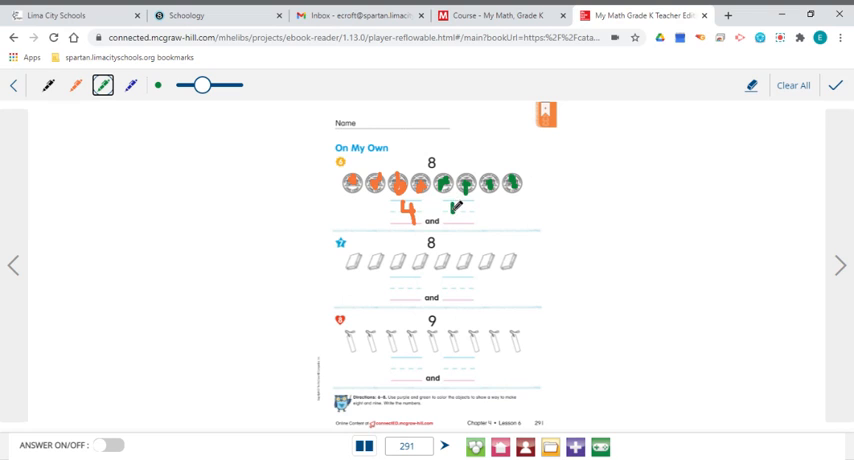
{"action": "left_click_drag", "start_coordinate": [470, 204], "coordinate": [460, 224]}
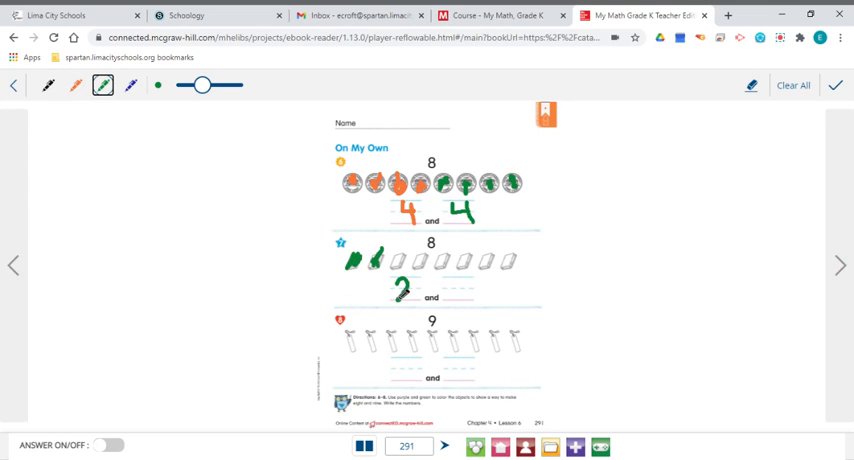
Colour two items green with 2 written, then six items orange with 6 written
{"action": "left_click", "coordinate": [130, 84]}
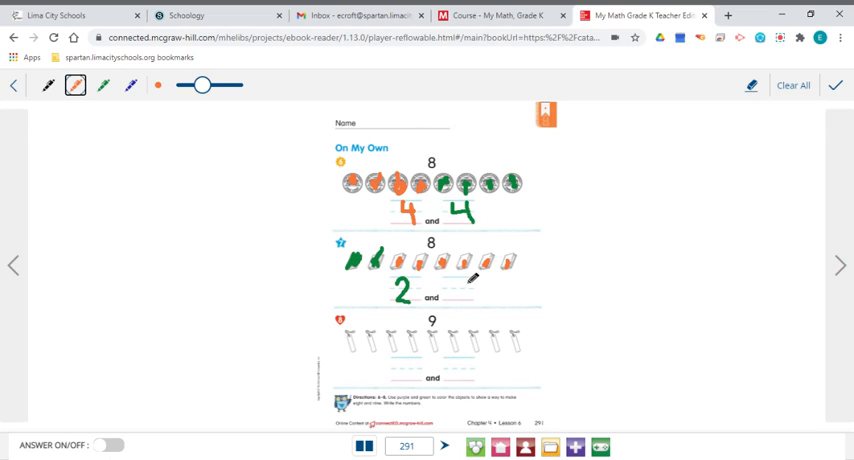
{"action": "left_click_drag", "start_coordinate": [466, 280], "coordinate": [478, 296]}
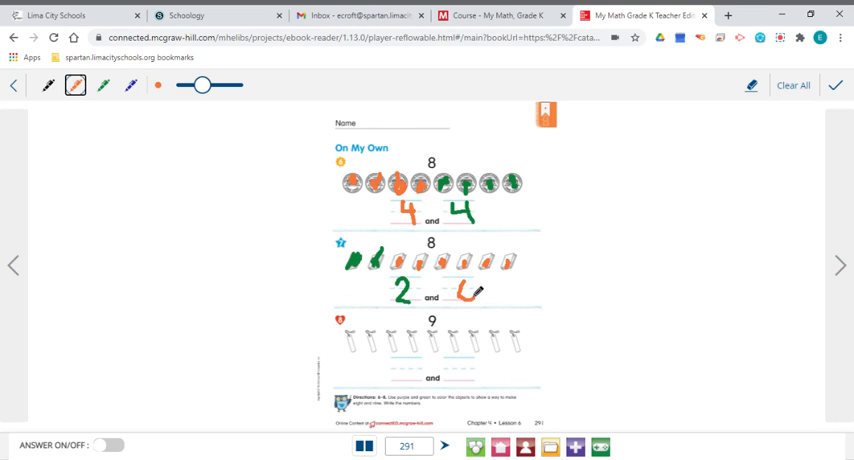
{"action": "left_click_drag", "start_coordinate": [456, 300], "coordinate": [470, 290]}
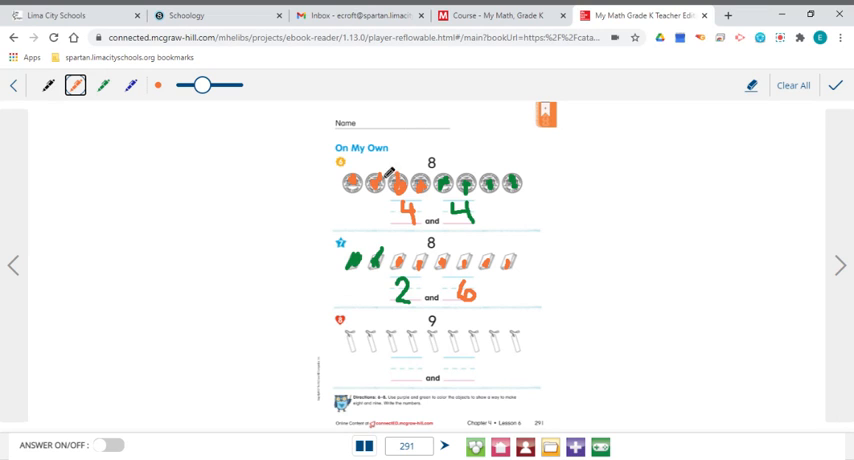
Colour seven of the nine items blue and write 7, leaving two for the 2
{"action": "left_click", "coordinate": [130, 84]}
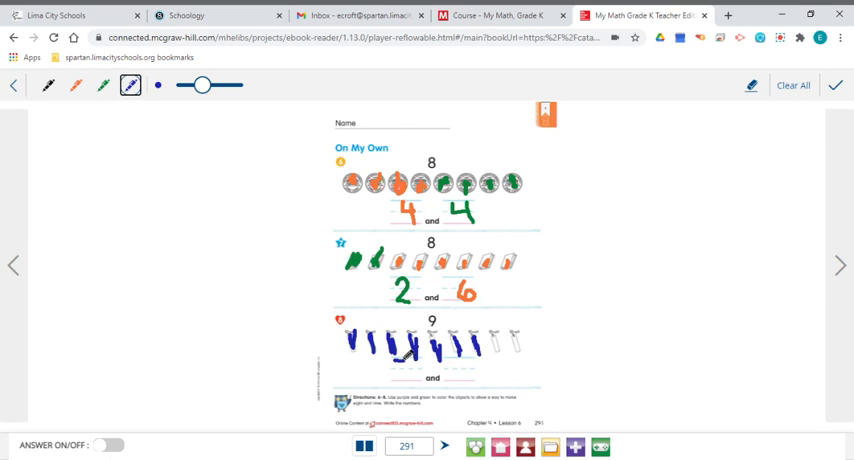
{"action": "left_click_drag", "start_coordinate": [404, 350], "coordinate": [400, 380]}
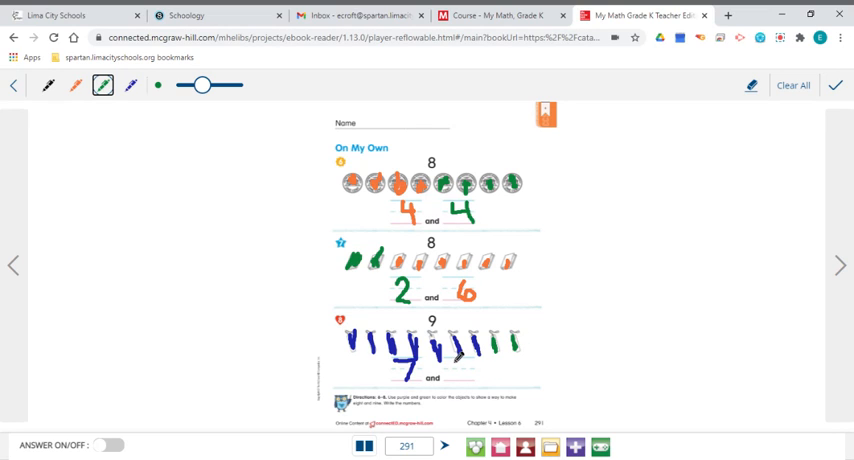
{"action": "left_click_drag", "start_coordinate": [458, 364], "coordinate": [474, 378]}
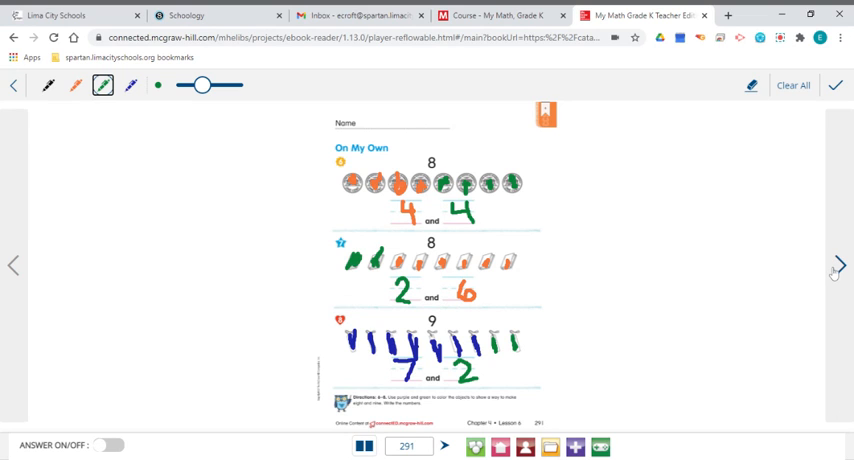
Advance to page 292 with the City Park problem-solving picture
{"action": "left_click", "coordinate": [838, 264]}
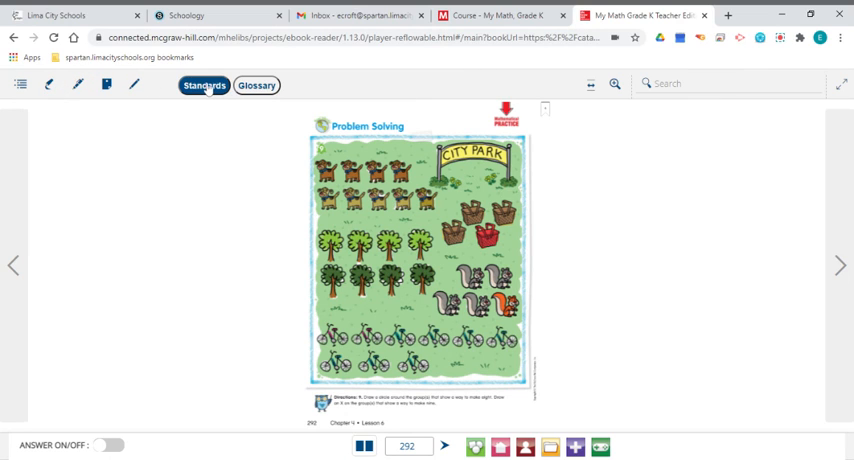
With a thicker black pen, cross out the first animal group and bicycles and circle the trees
{"action": "left_click", "coordinate": [48, 84]}
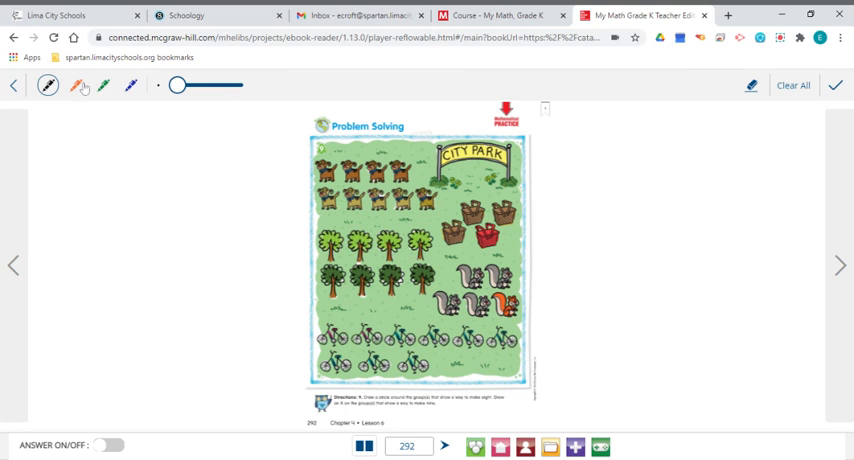
{"action": "left_click_drag", "start_coordinate": [178, 84], "coordinate": [220, 84]}
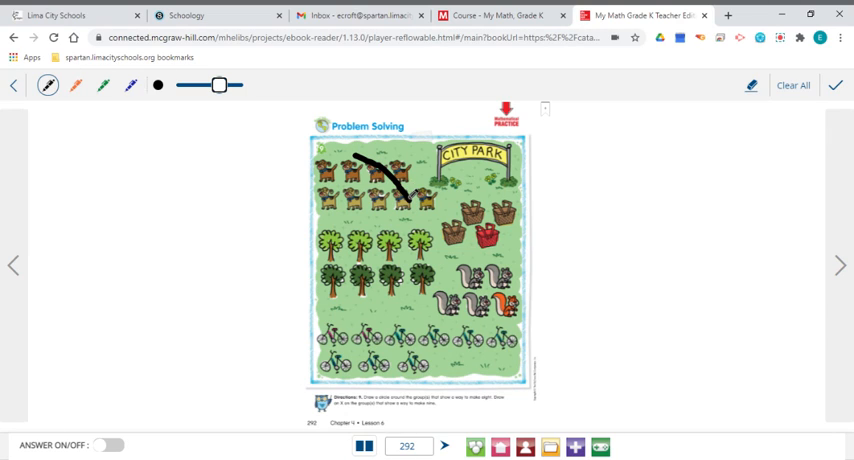
{"action": "left_click_drag", "start_coordinate": [410, 156], "coordinate": [360, 196]}
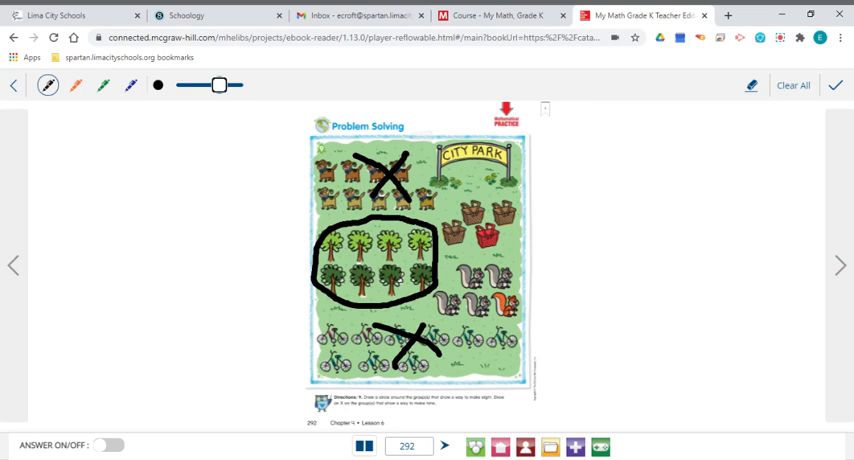
{"action": "mouse_move", "coordinate": [754, 296]}
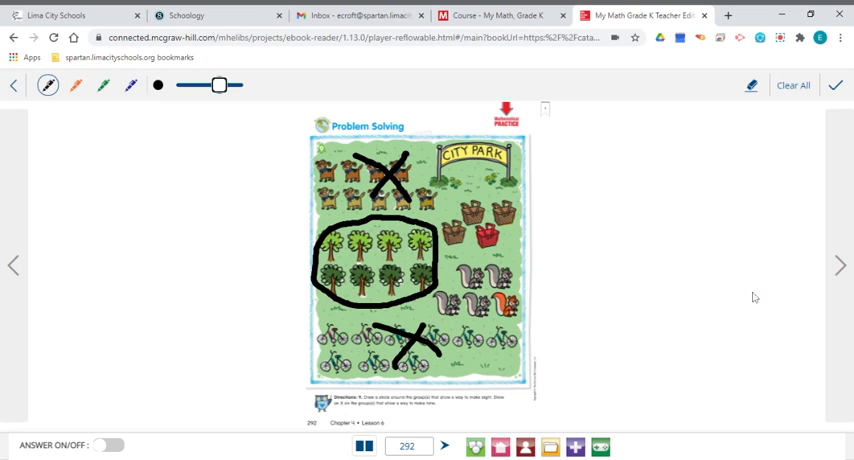
Advance two pages to the page 294 homework
{"action": "left_click", "coordinate": [840, 264]}
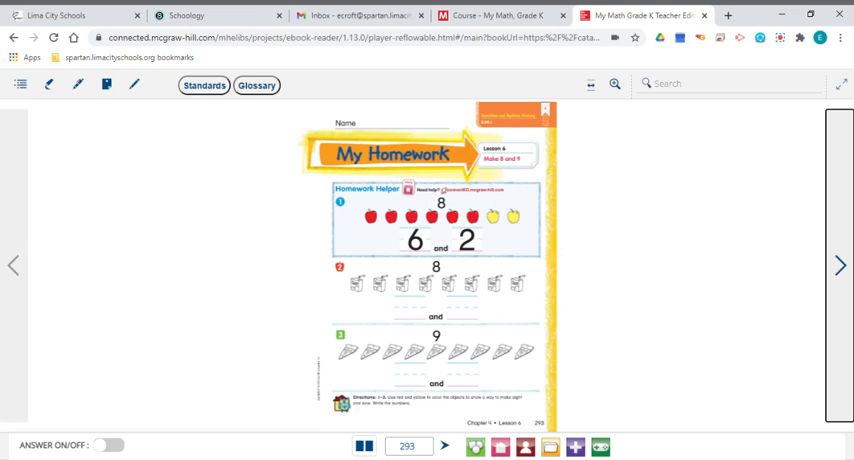
{"action": "left_click", "coordinate": [840, 264]}
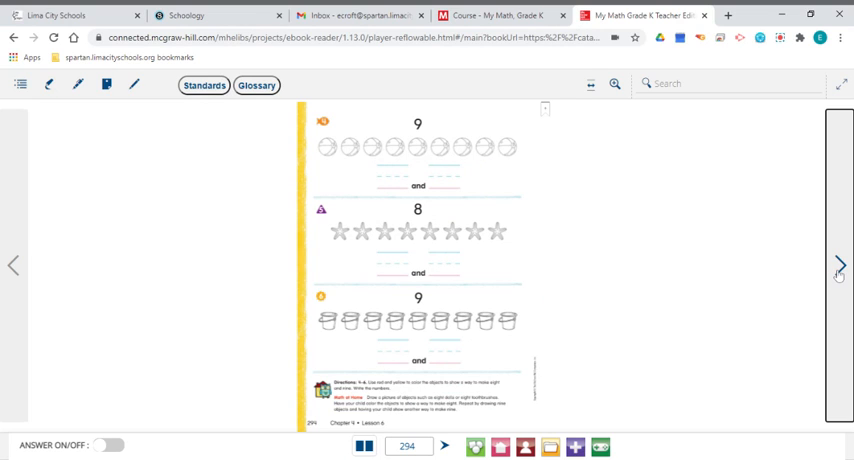